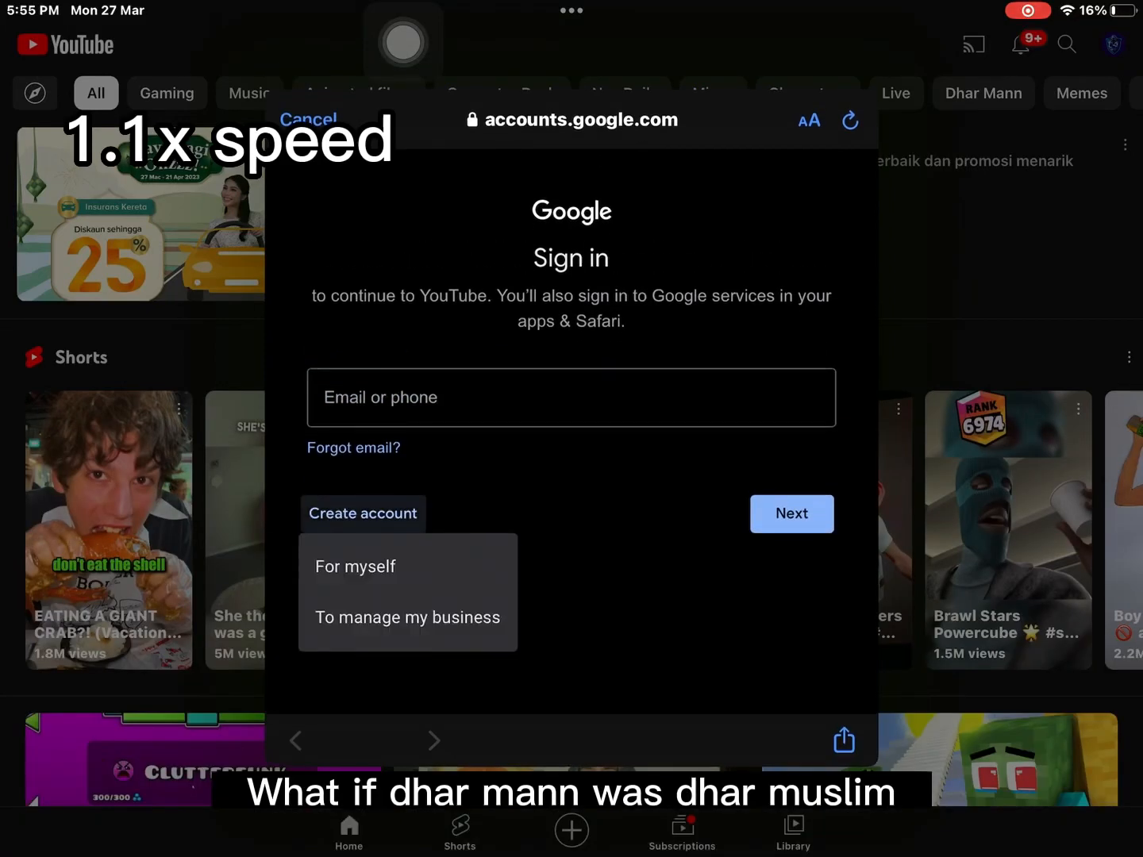
pyautogui.click(355, 567)
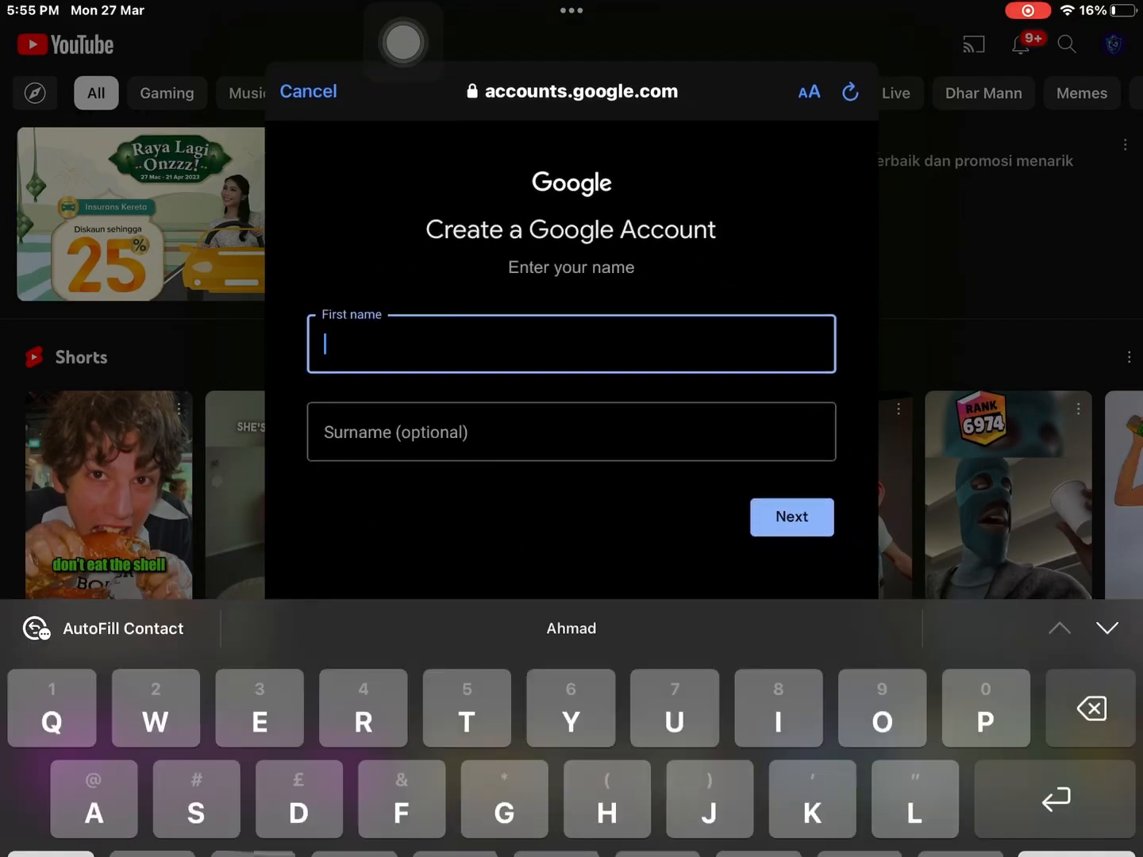
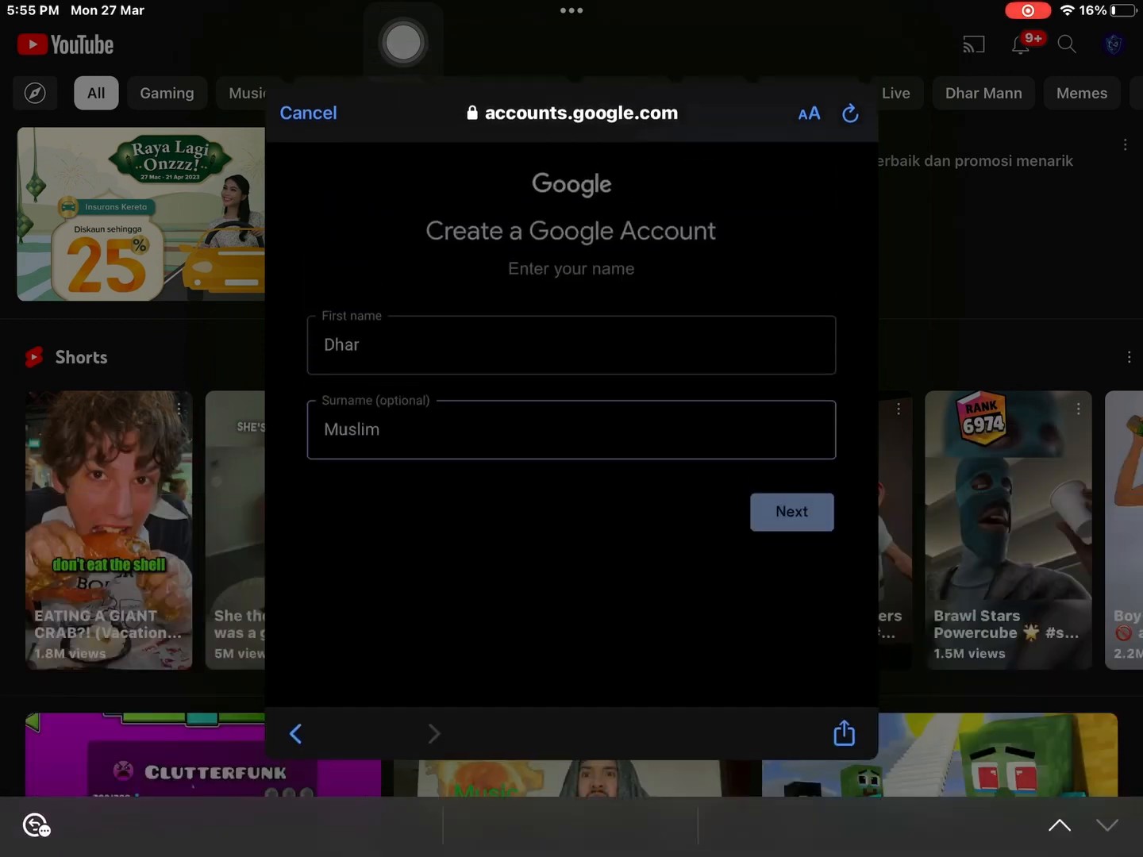
pyautogui.click(790, 511)
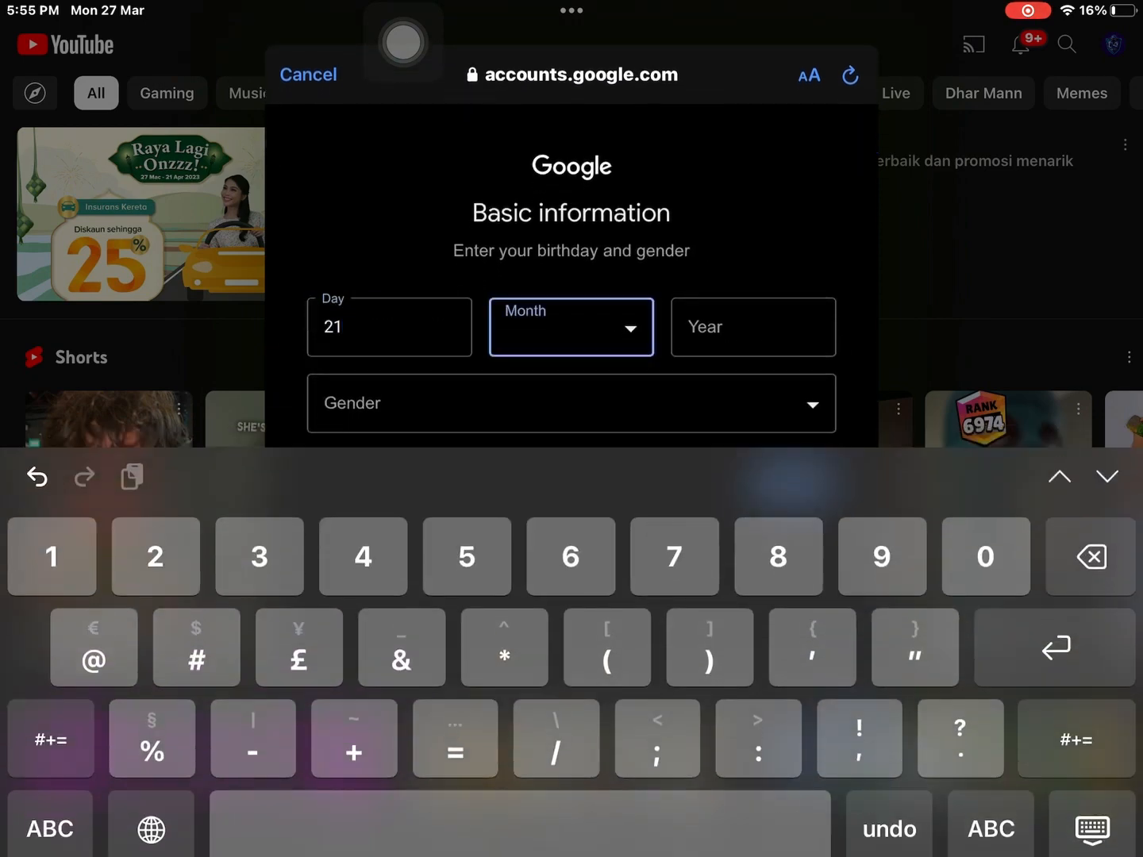
pyautogui.click(752, 327)
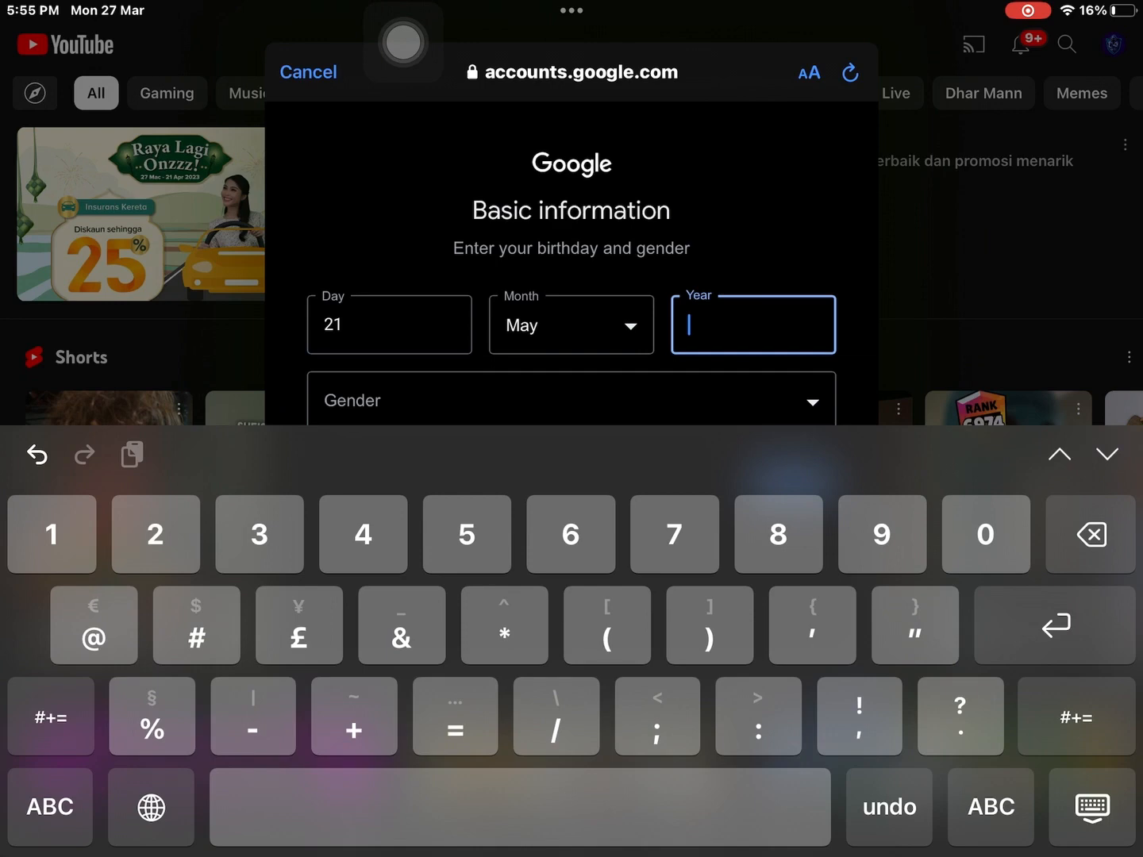
pyautogui.write('1999')
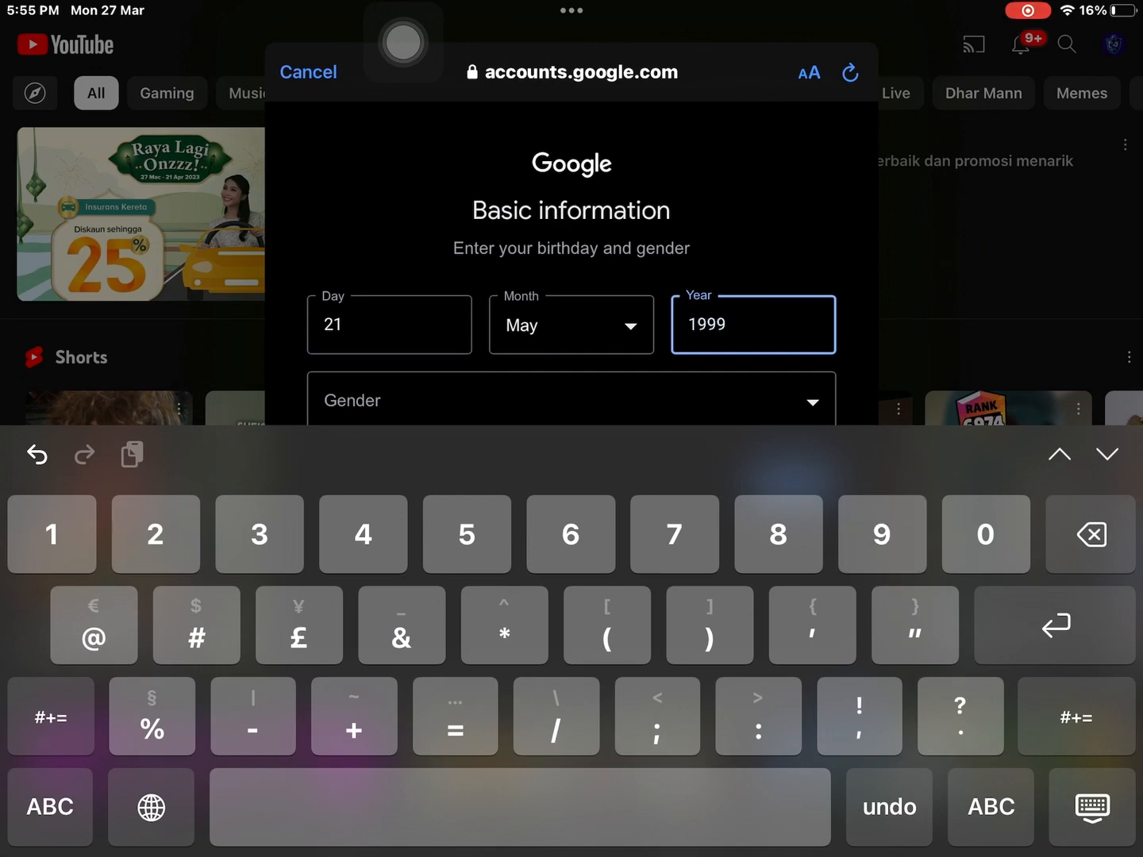
pyautogui.click(571, 400)
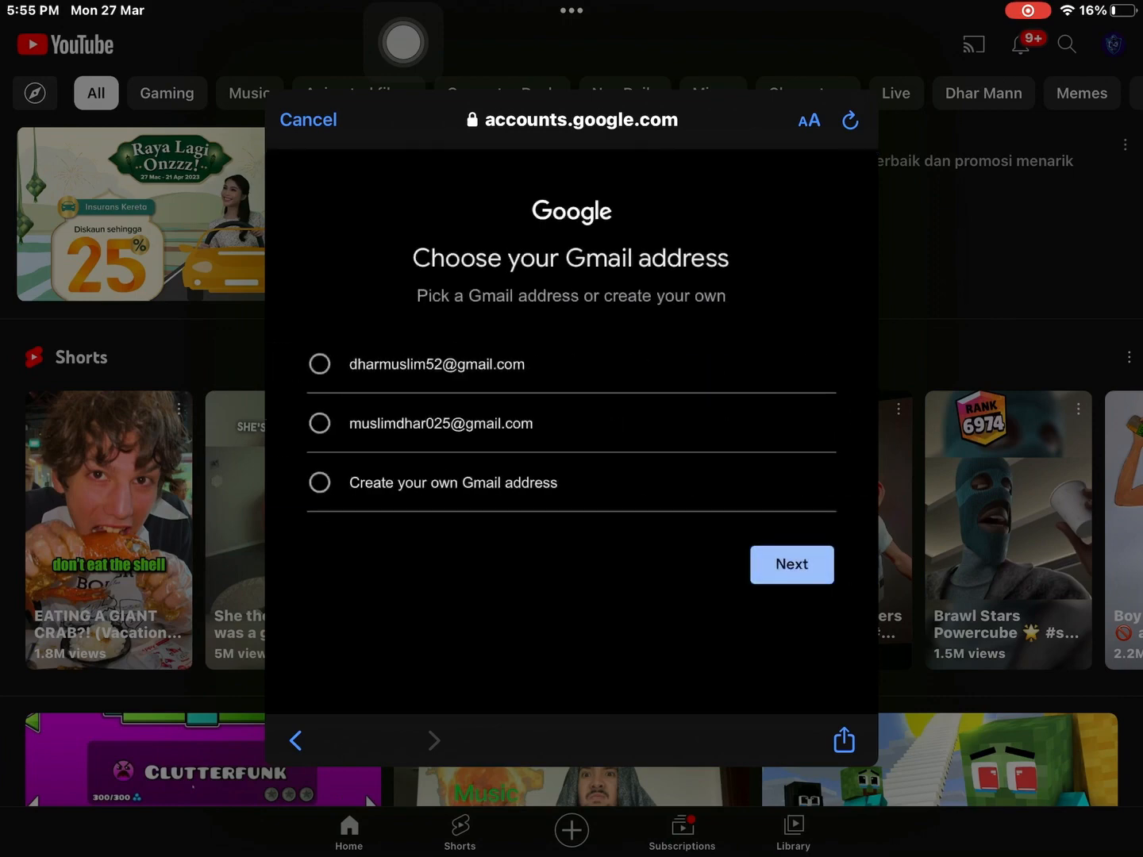
pyautogui.click(319, 365)
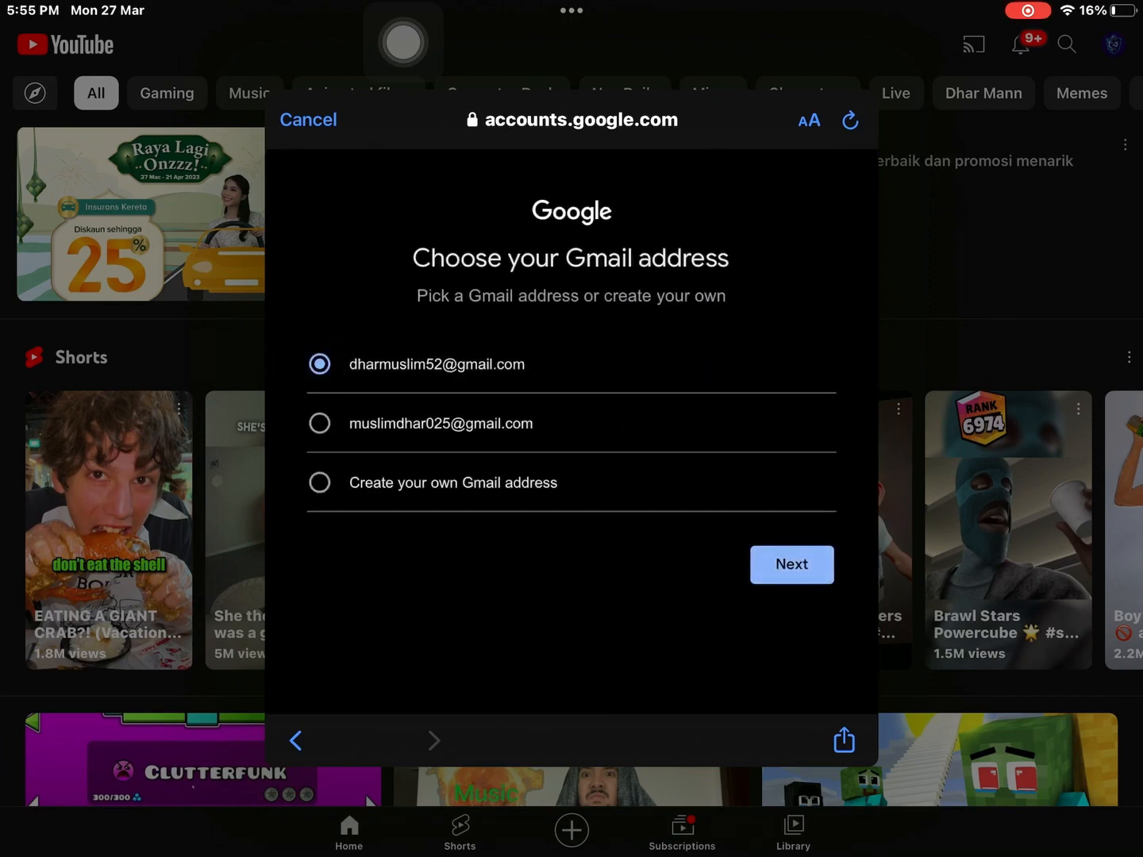
pyautogui.click(791, 565)
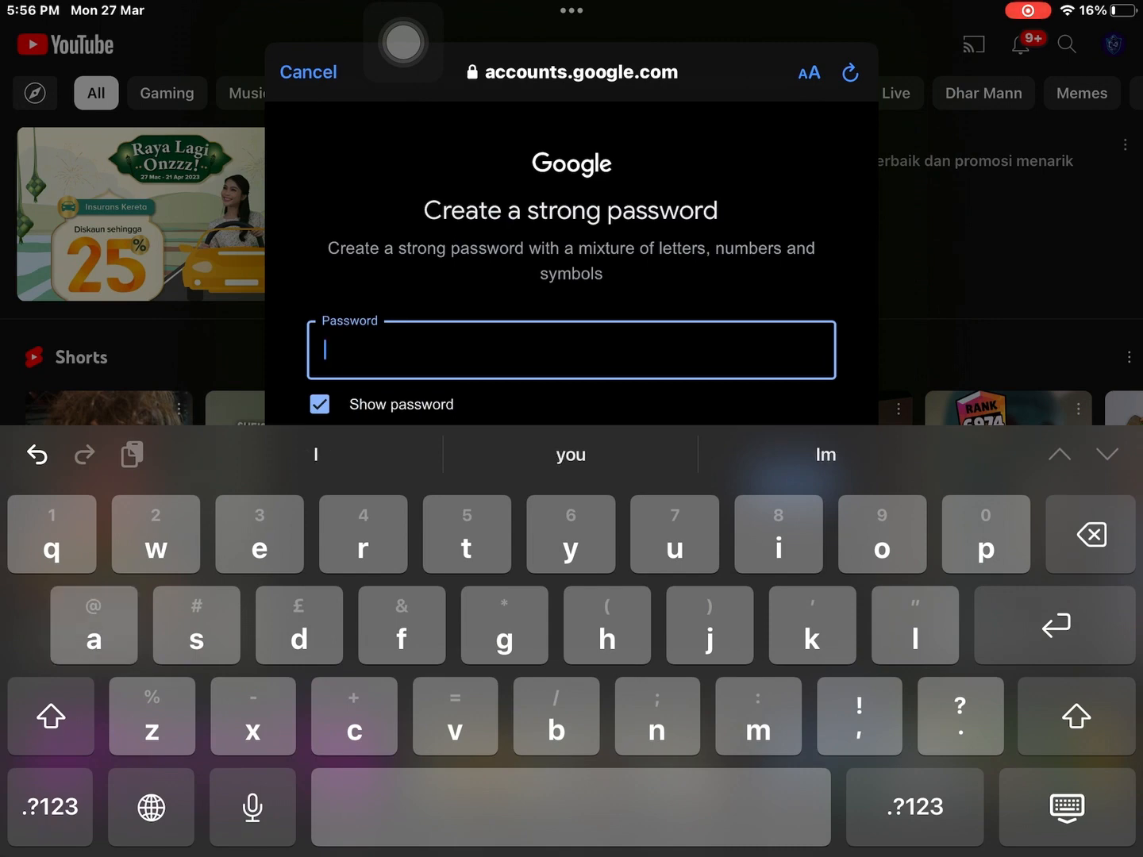
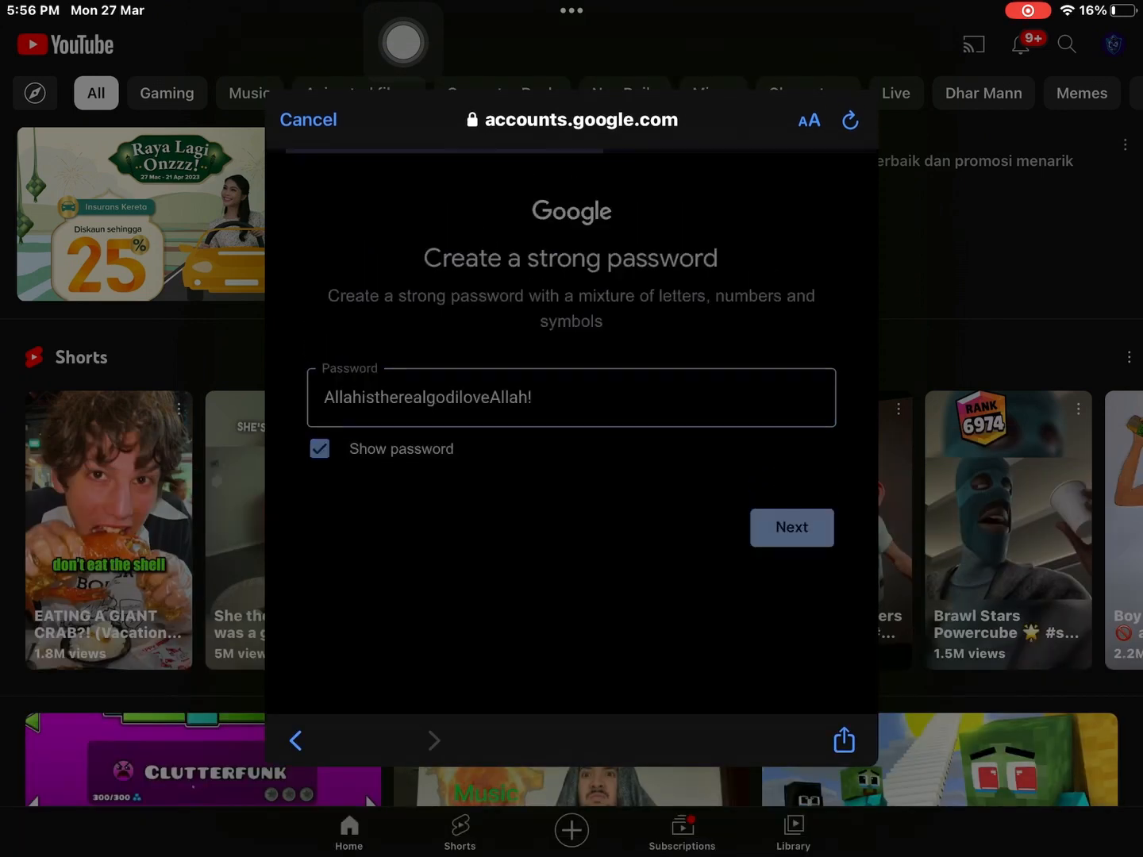
pyautogui.click(790, 527)
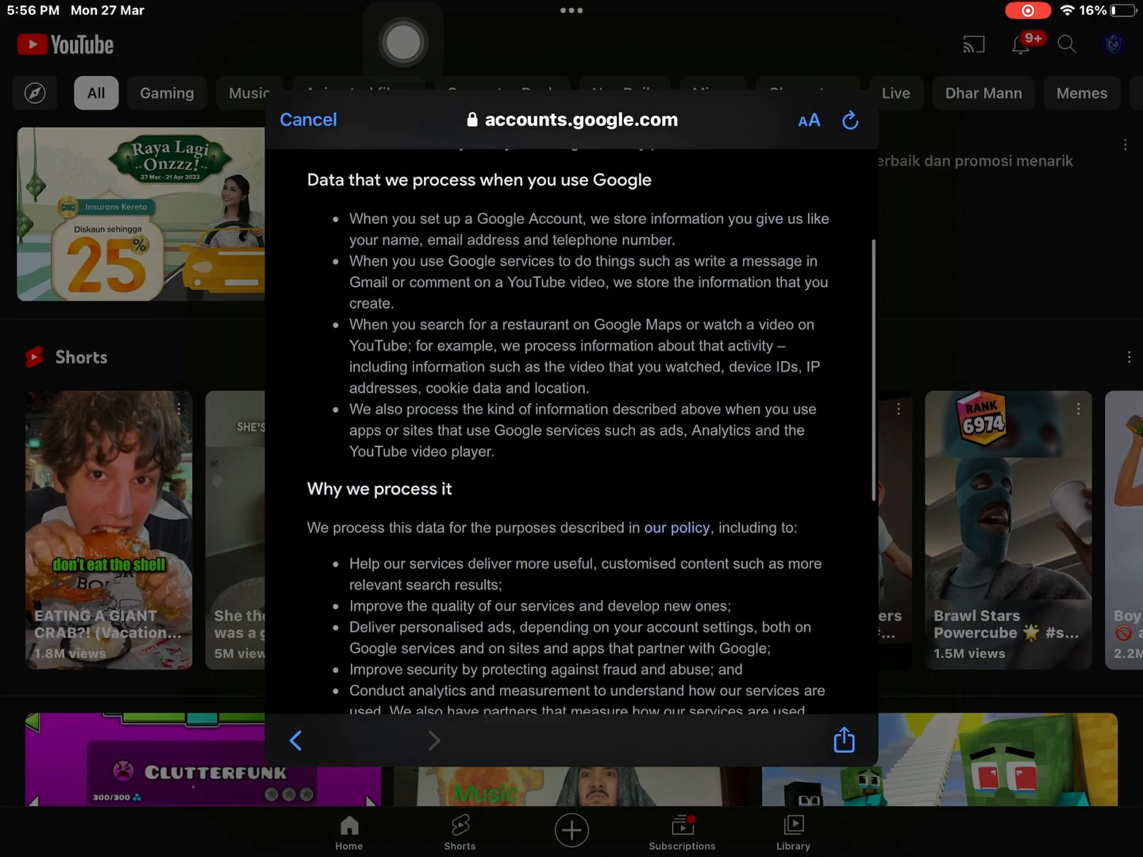
# - Agree to the Privacy and Terms, land signed in on YouTube, and bring up the account menu
pyautogui.scroll(-3)
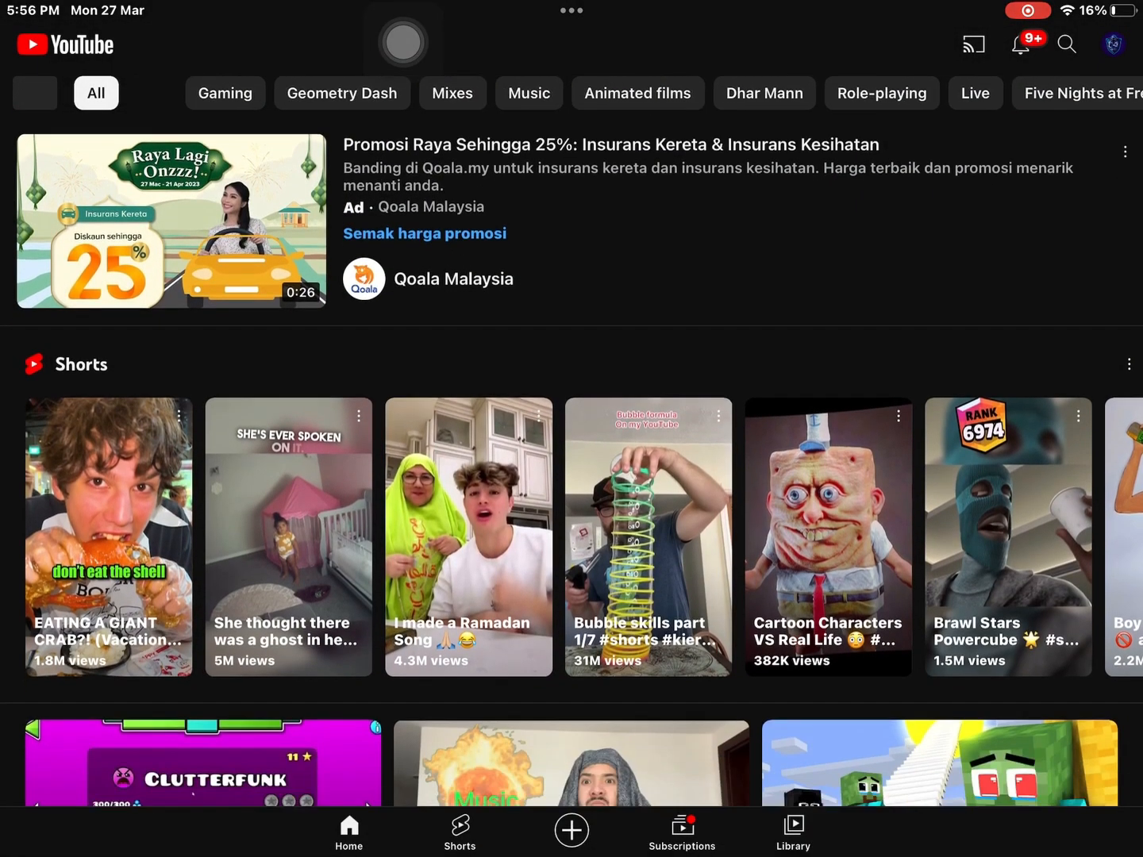
pyautogui.click(1113, 45)
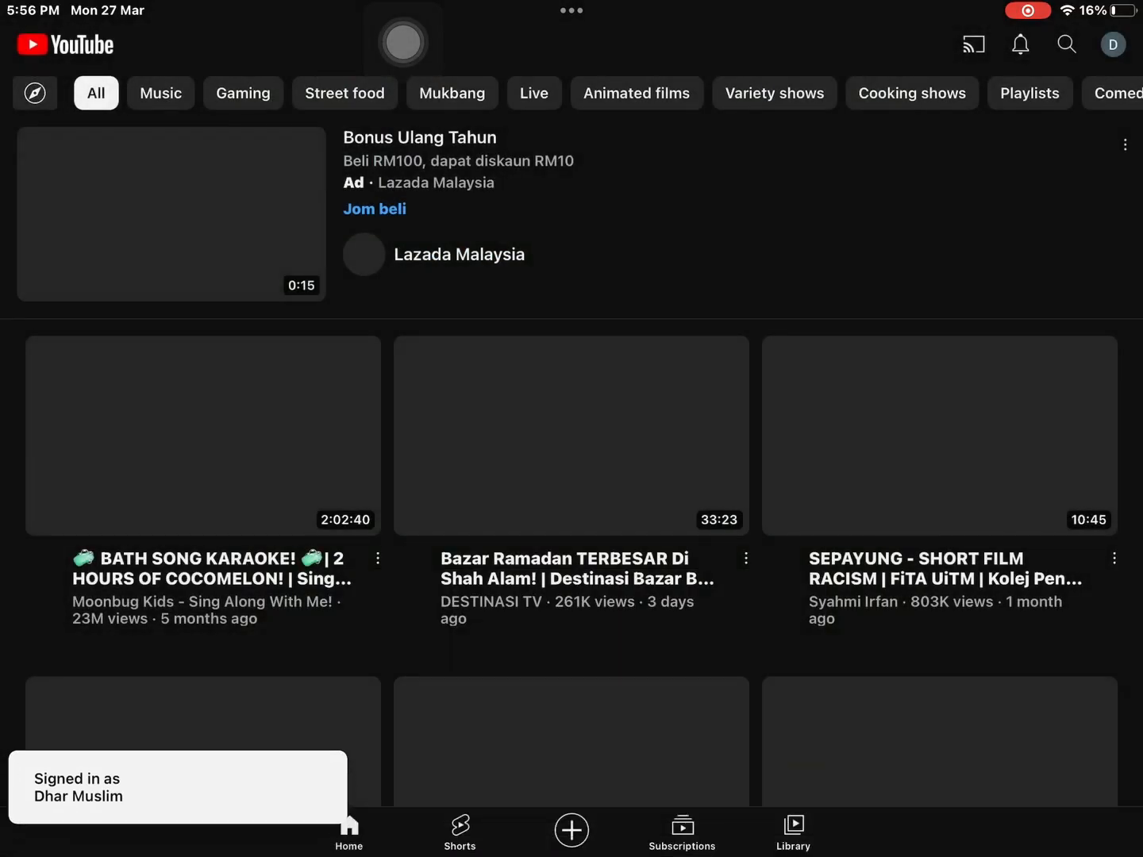
pyautogui.click(1111, 45)
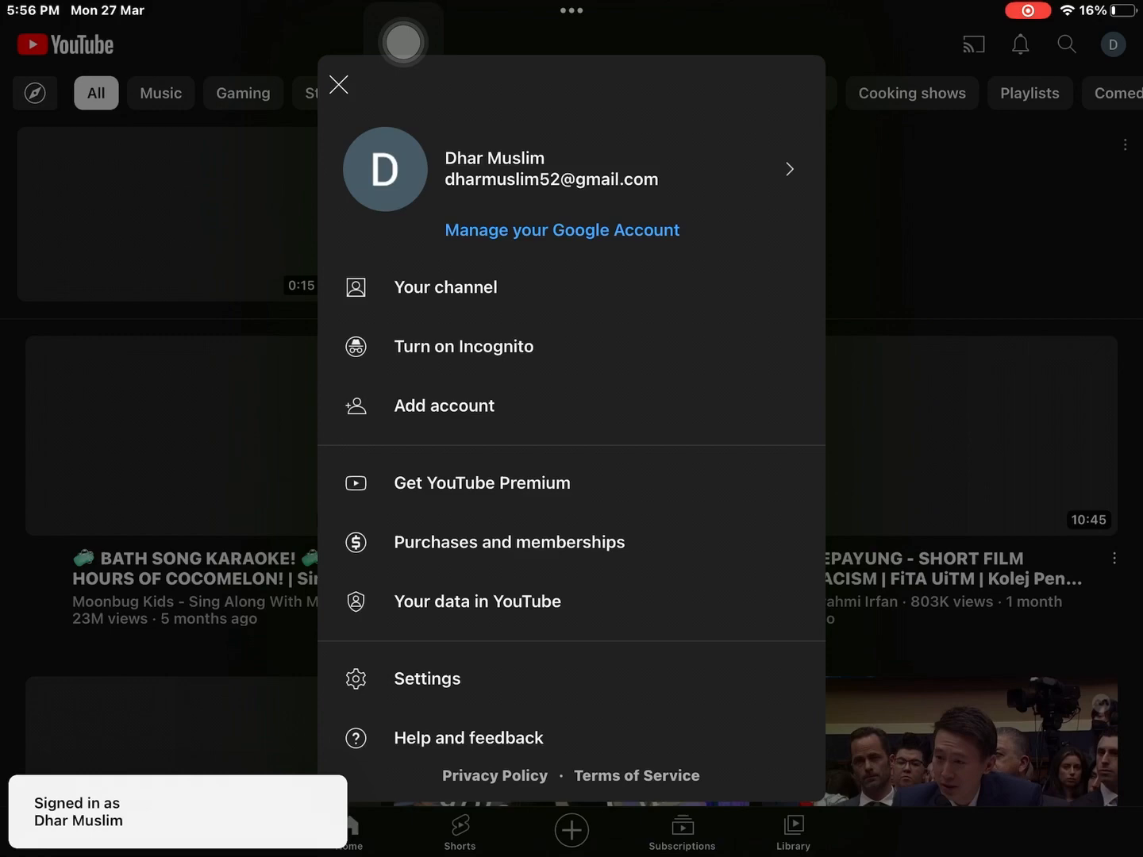
pyautogui.click(444, 288)
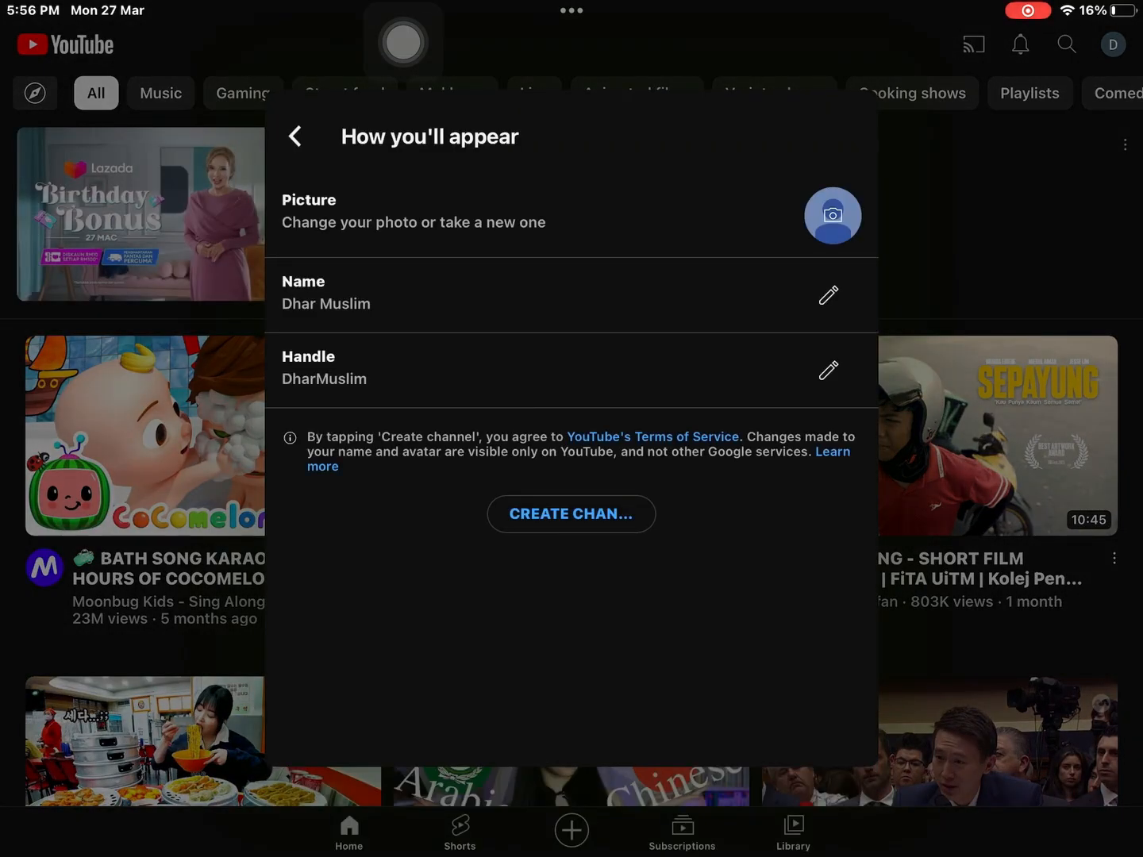
pyautogui.click(832, 216)
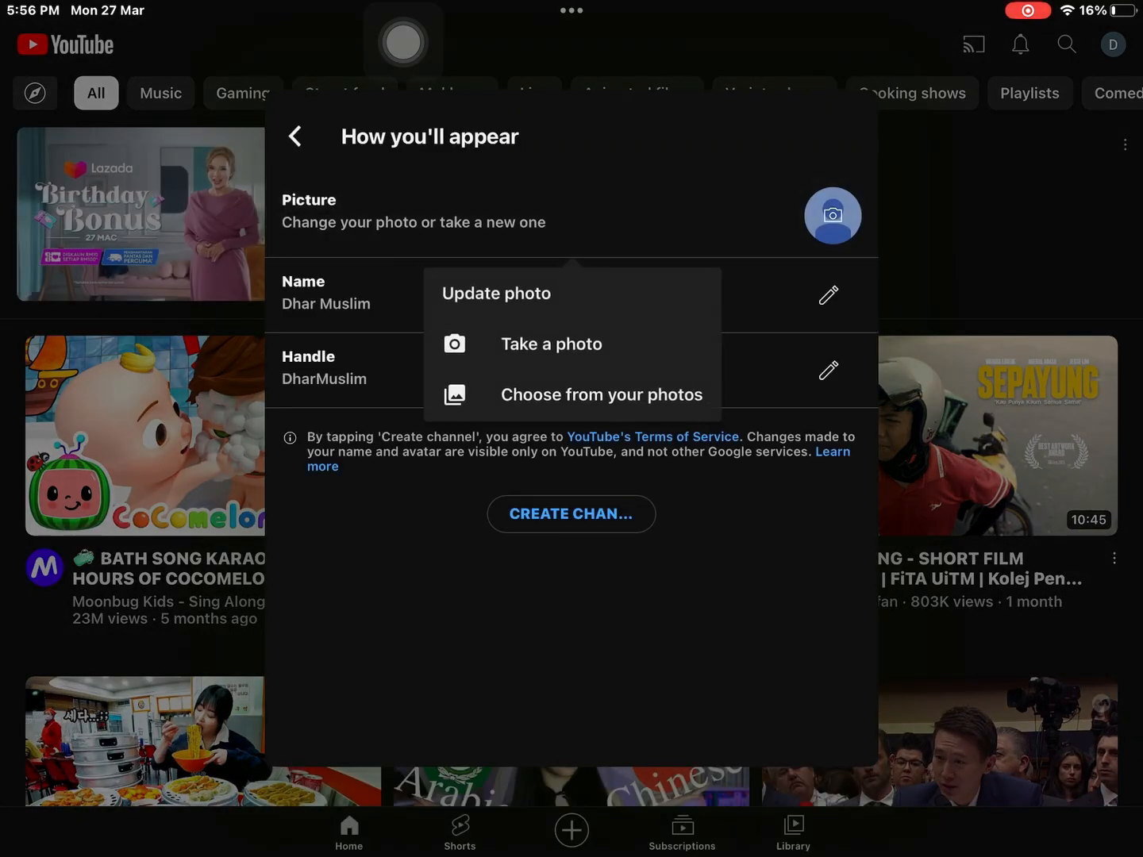